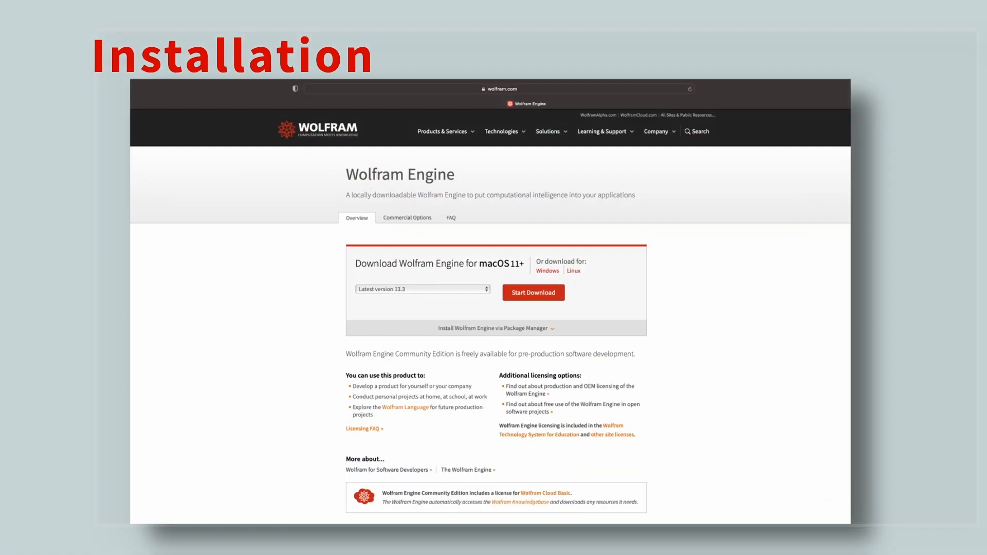
# - Start the free Wolfram Engine download for macOS from wolfram.com/engine
pyautogui.click(533, 292)
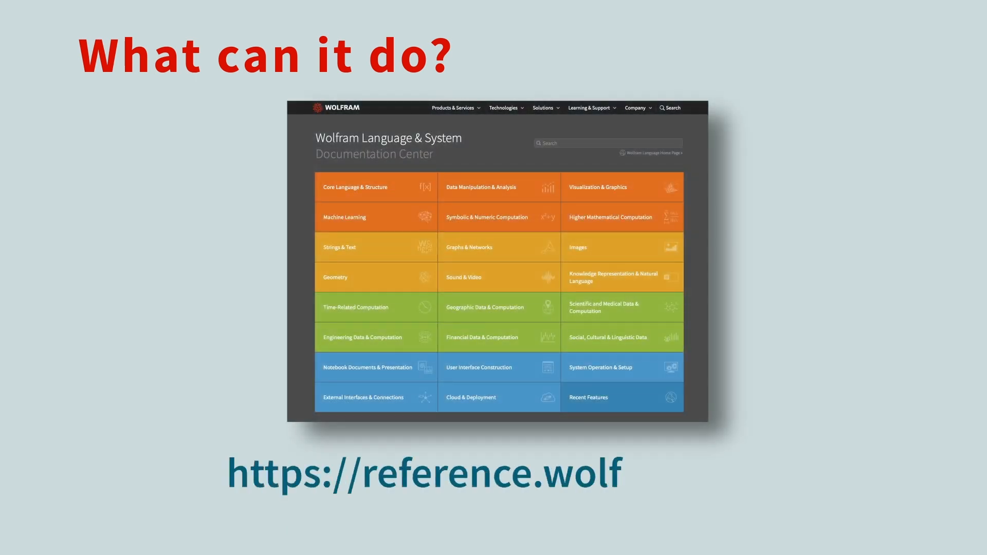
# - Go to reference.wolfram.com to view the Documentation Center topic grid
pyautogui.write('ram.com')
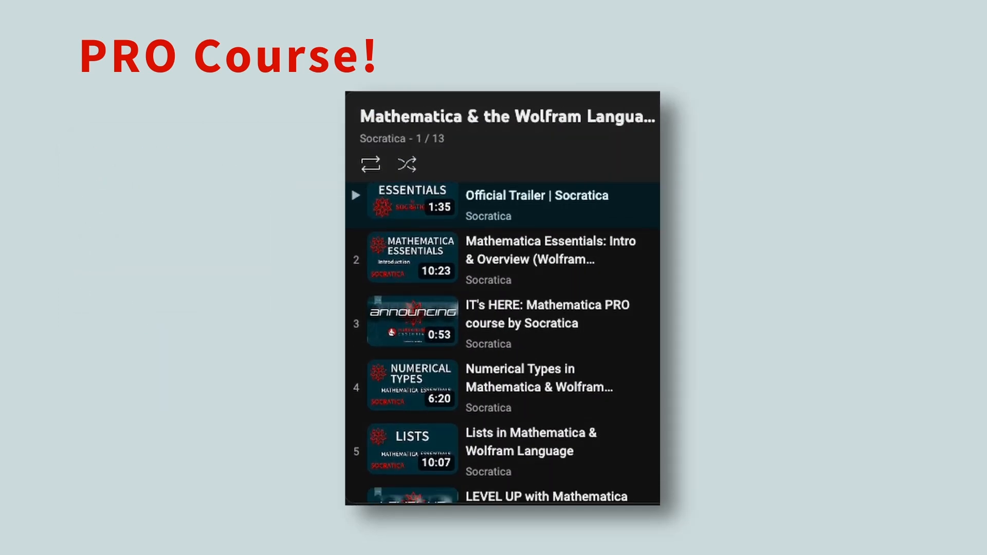
# - Scroll through the Socratica Mathematica & Wolfram Language 13-video playlist
pyautogui.scroll(-3)
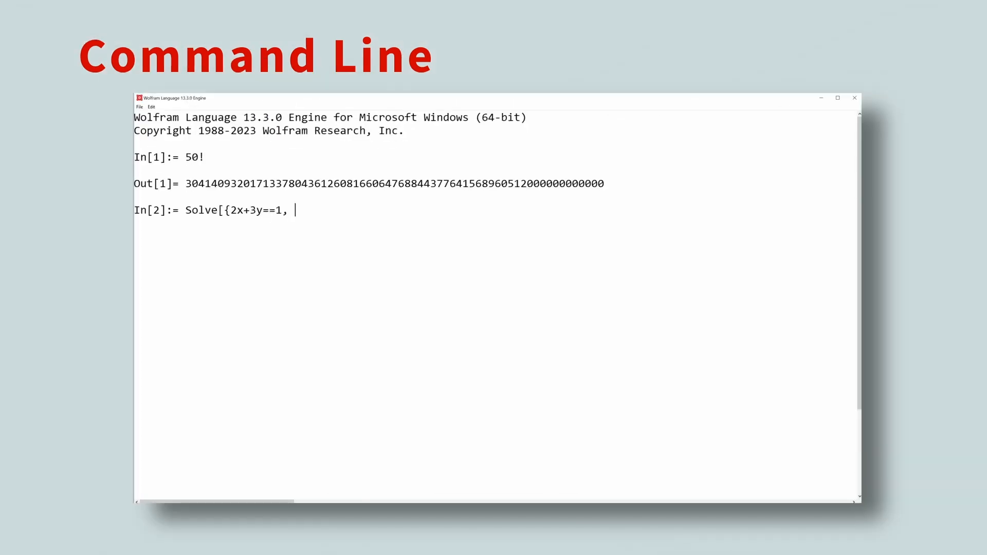
# - Evaluate Integrate[Exp[-x^2]...] and Table[Fibonacci[n],{n,25}] at the Wolfram Engine prompts
pyautogui.write('Integrate[Exp[-x^2], {x,-Infinity,Infinity')
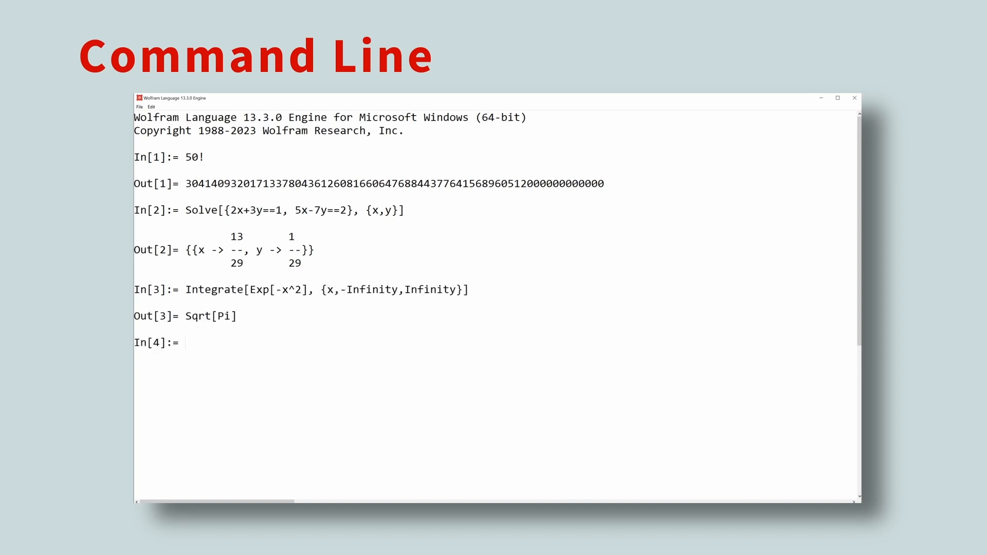
pyautogui.write('Table[Fibonacci[n],{n,25}]')
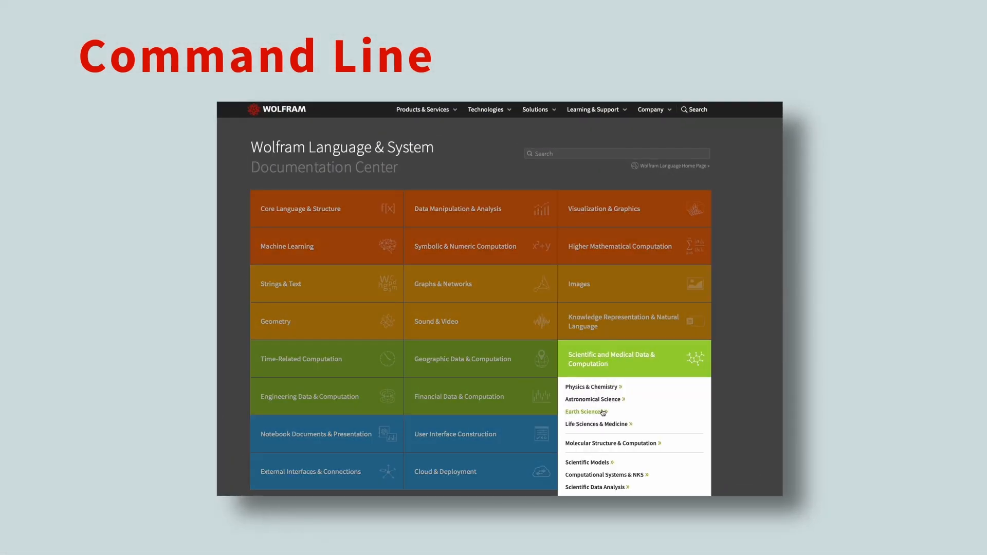
# - Browse the Physics & Chemistry data guide down toward SpectralLineData
pyautogui.click(591, 387)
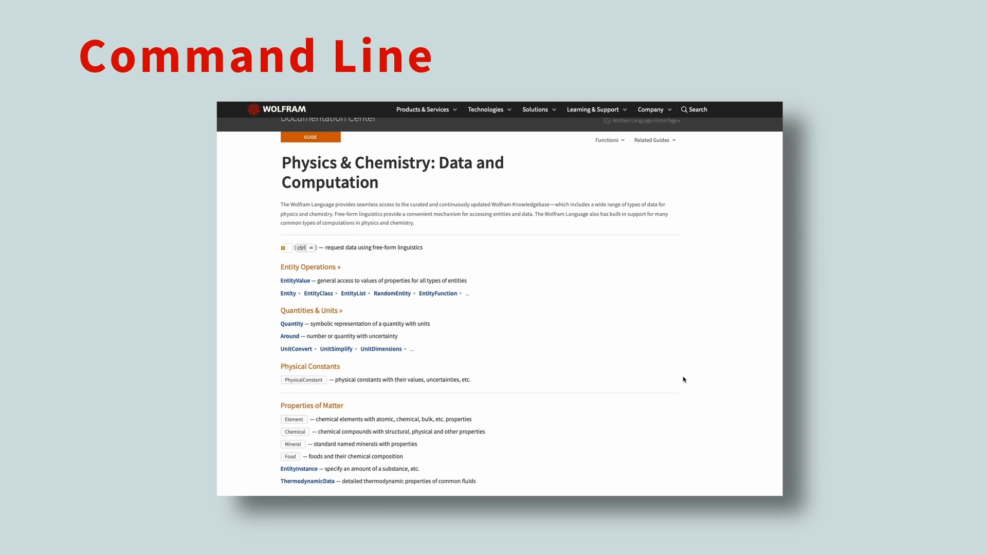
pyautogui.scroll(-3)
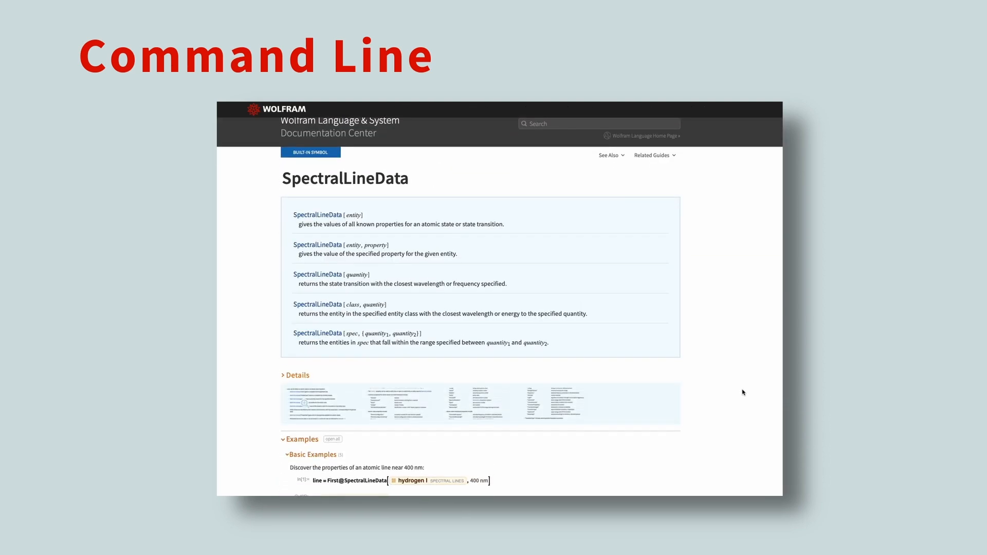
pyautogui.scroll(-3)
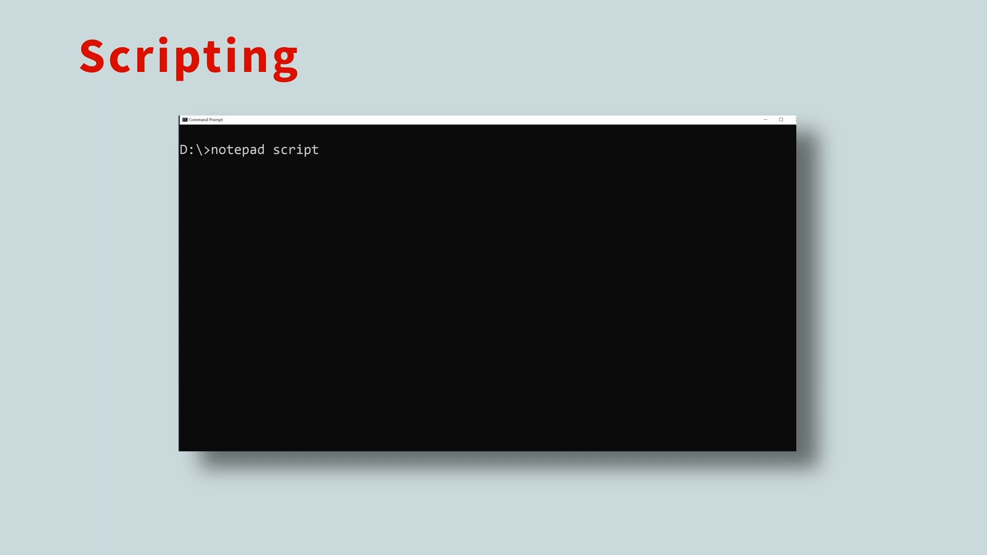
# - Run notepad script_demo.wls at the D:\> prompt to create the script file
pyautogui.write('_demo.wls')
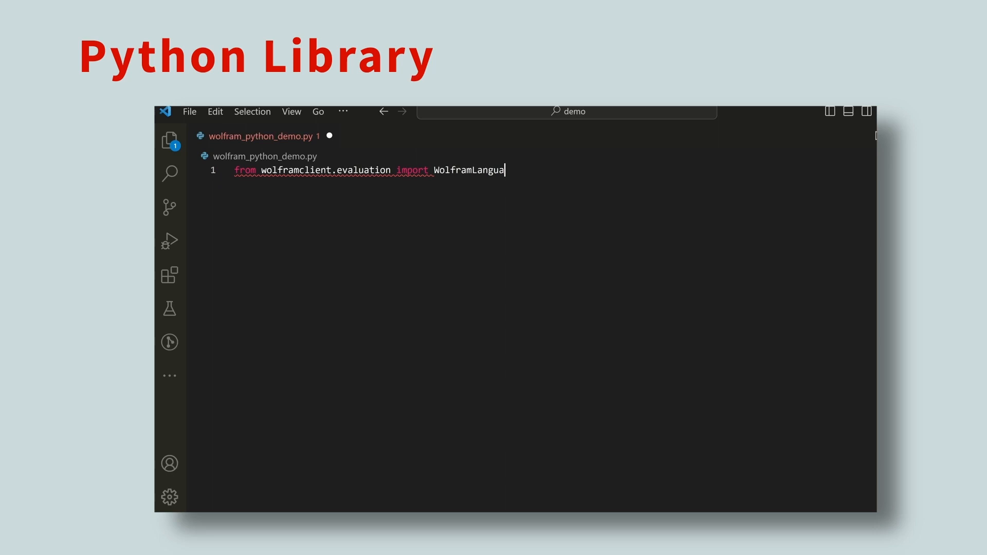
# - Import wolframclient and create a WolframLanguageSession with the Wolfram Engine 13.3 kernel path
pyautogui.write('geSession')
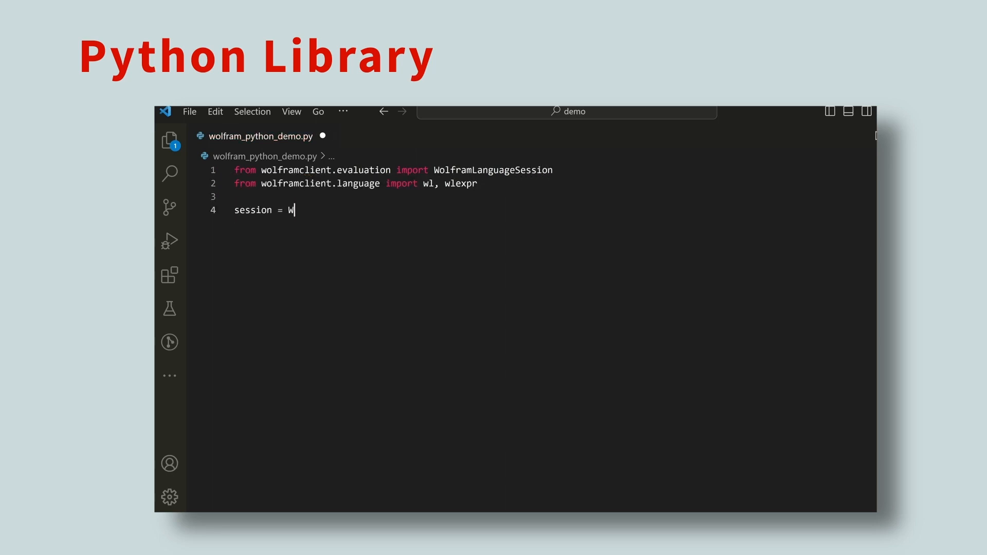
pyautogui.write('olframLanguageSession("C:\\\\Program Files\\\\Wolfram Research\\\\Wolfram Engine\\\\13.3\\\\WolframKernel.exe")')
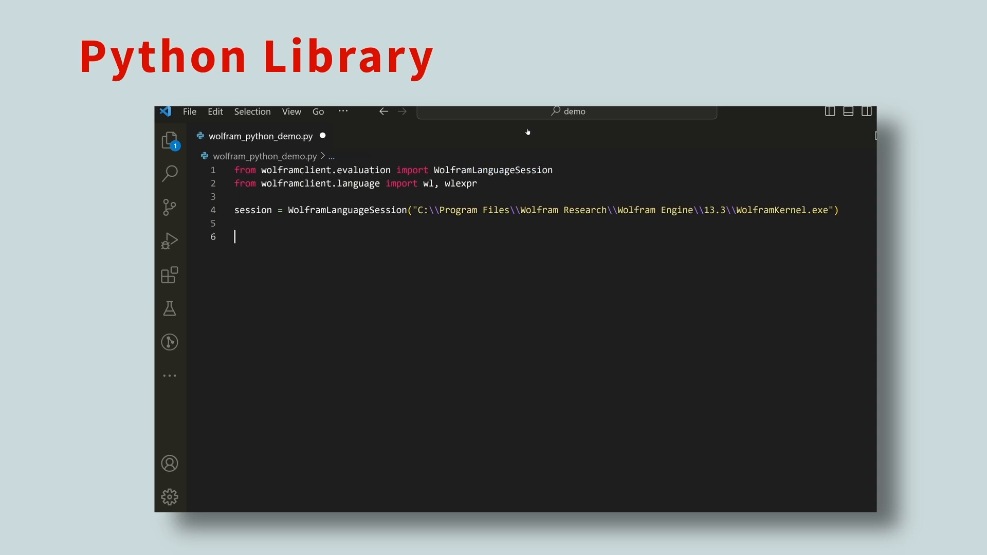
# - Define expr with wlexpr, evaluate it via session.evaluate and print the result
pyautogui.write('expr = wlexpr("""')
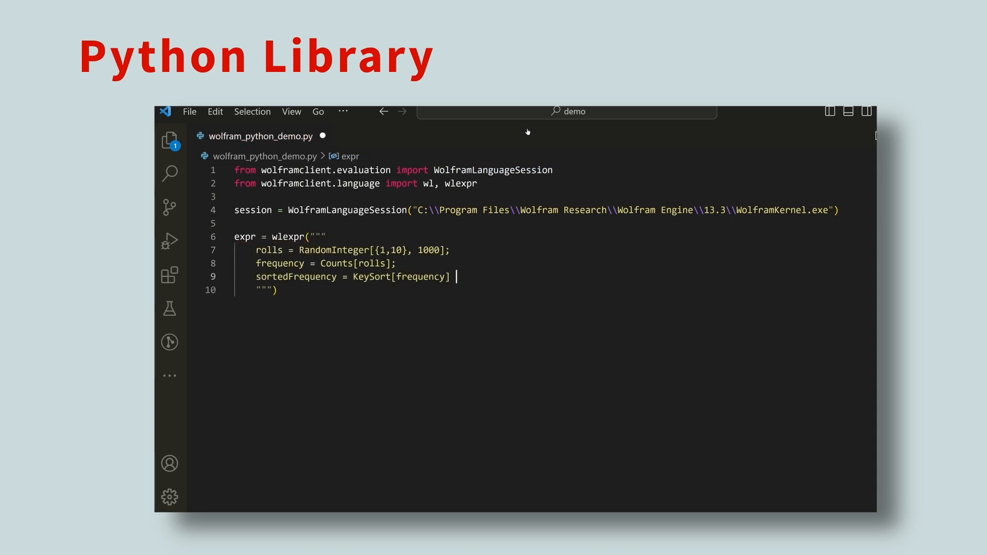
pyautogui.write('result = ses')
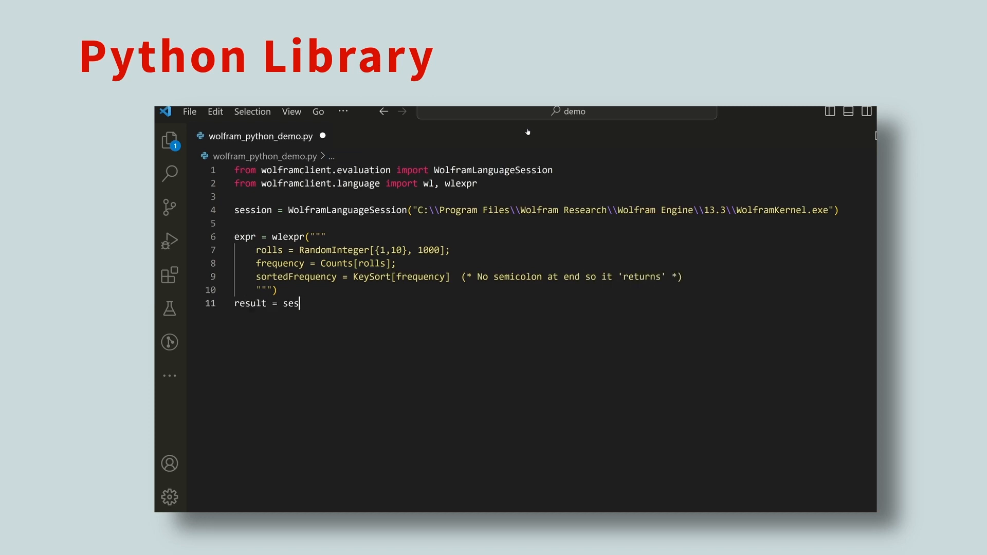
pyautogui.write('sion.evaluate(expr)')
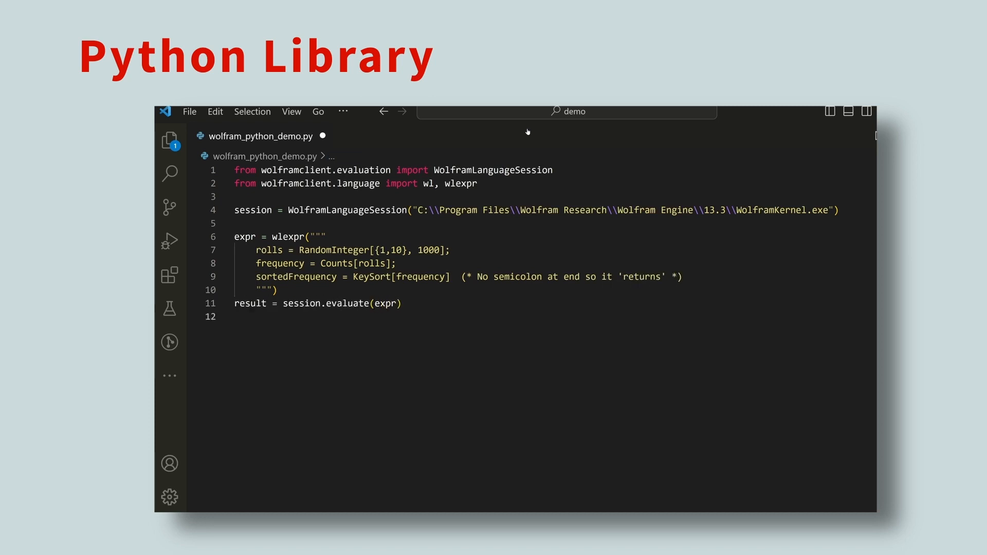
pyautogui.write('print(result)')
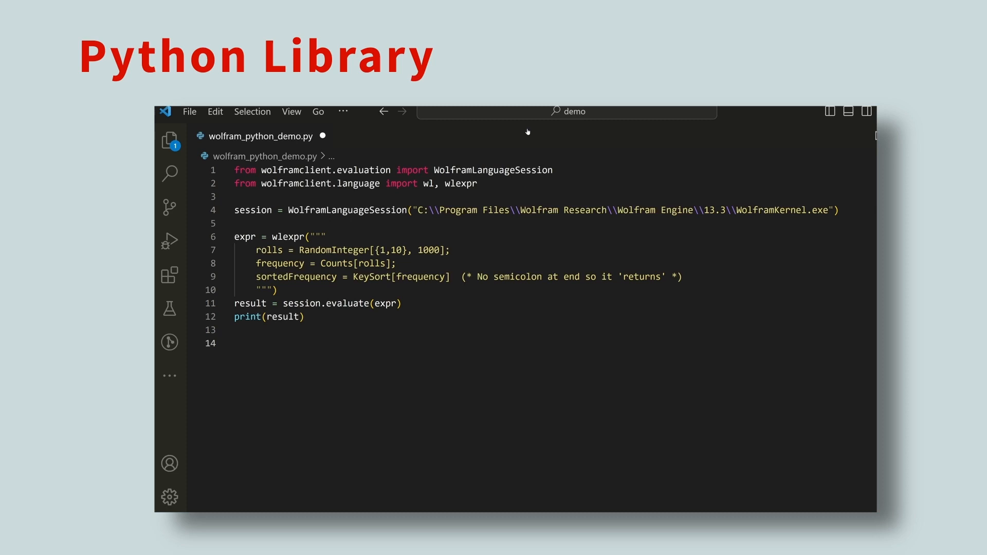